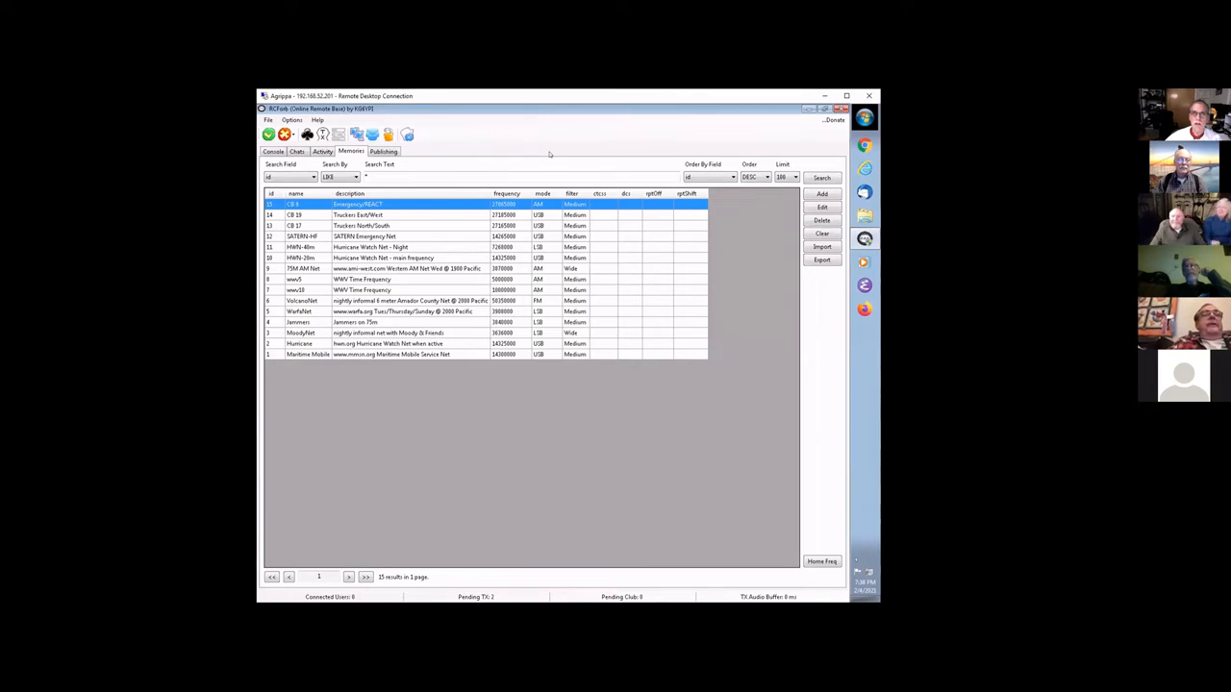
- Show the server's console log of transmit and connection events
left_click(274, 151)
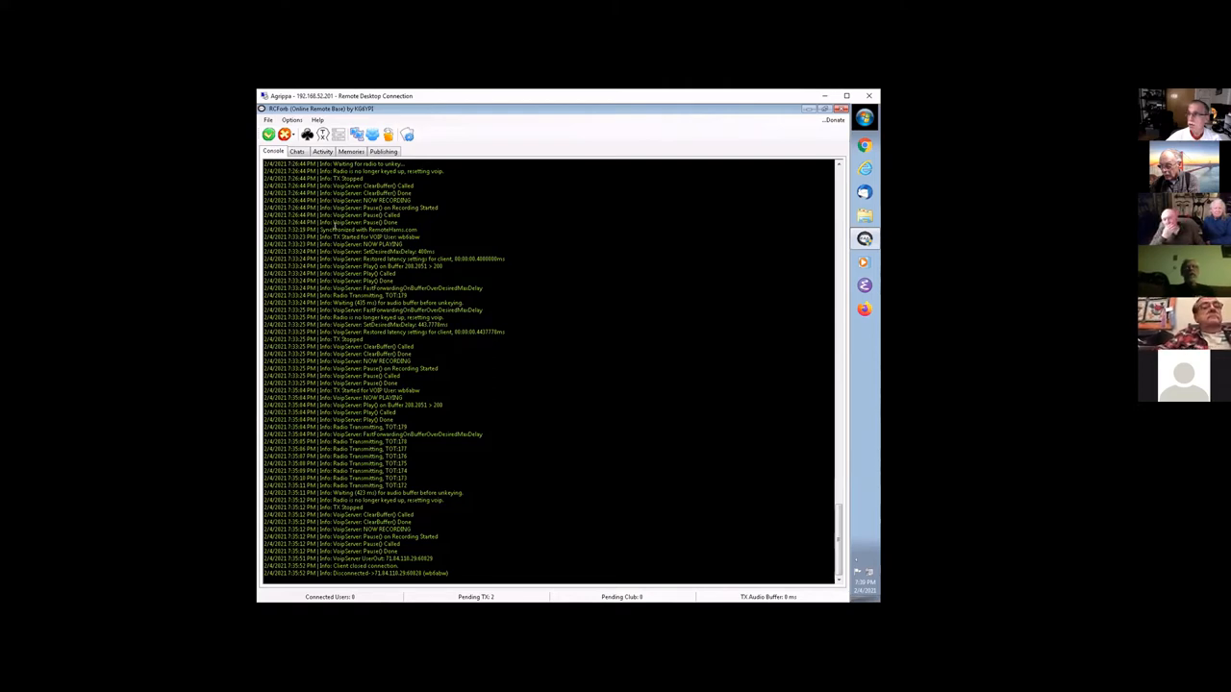
- Load the saved chat history of remote users' tuning requests and sign-offs
left_click(297, 151)
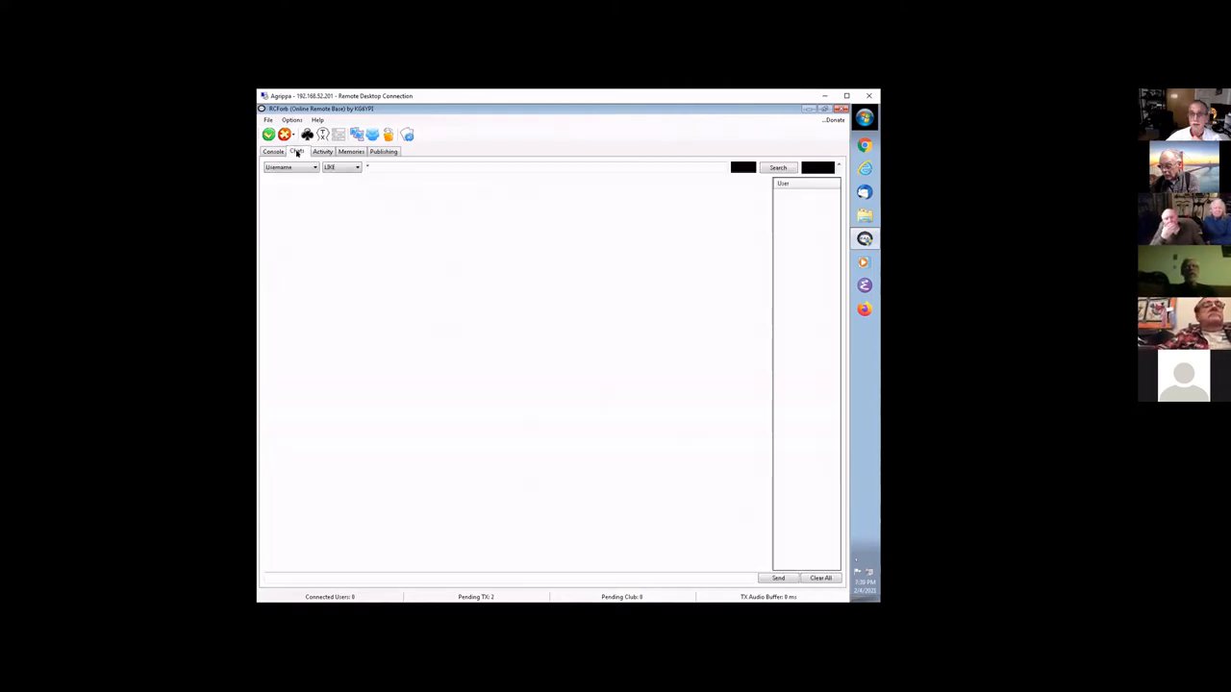
left_click(296, 151)
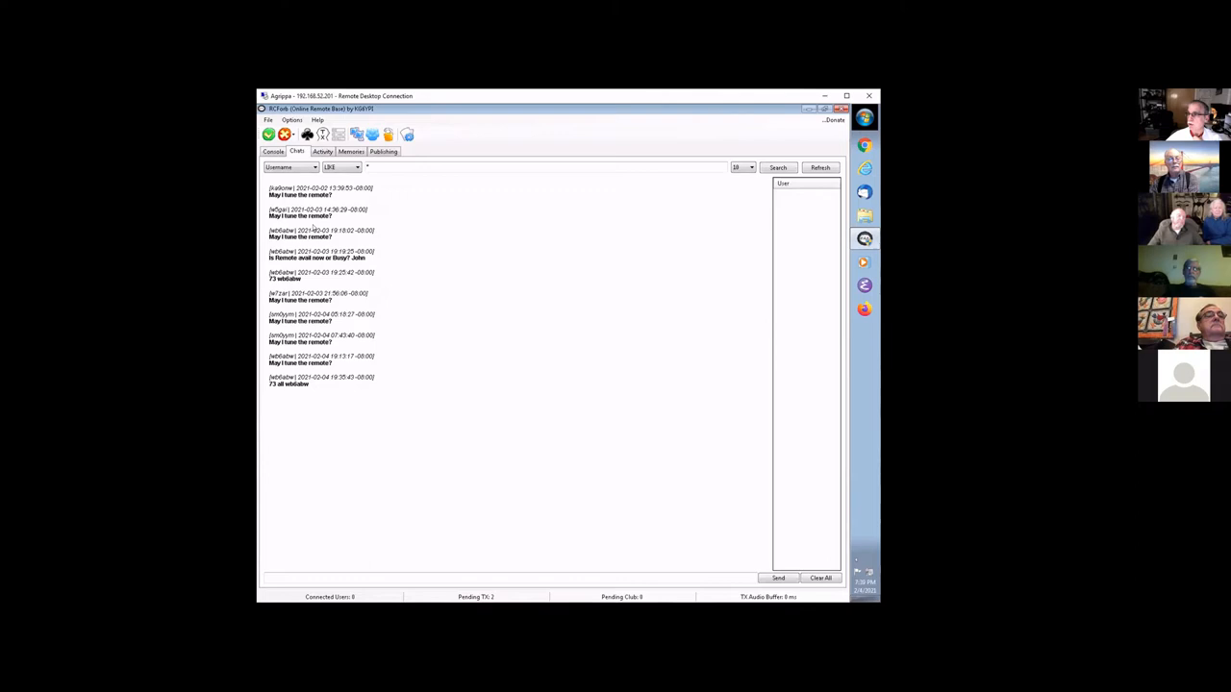
mouse_move(779, 213)
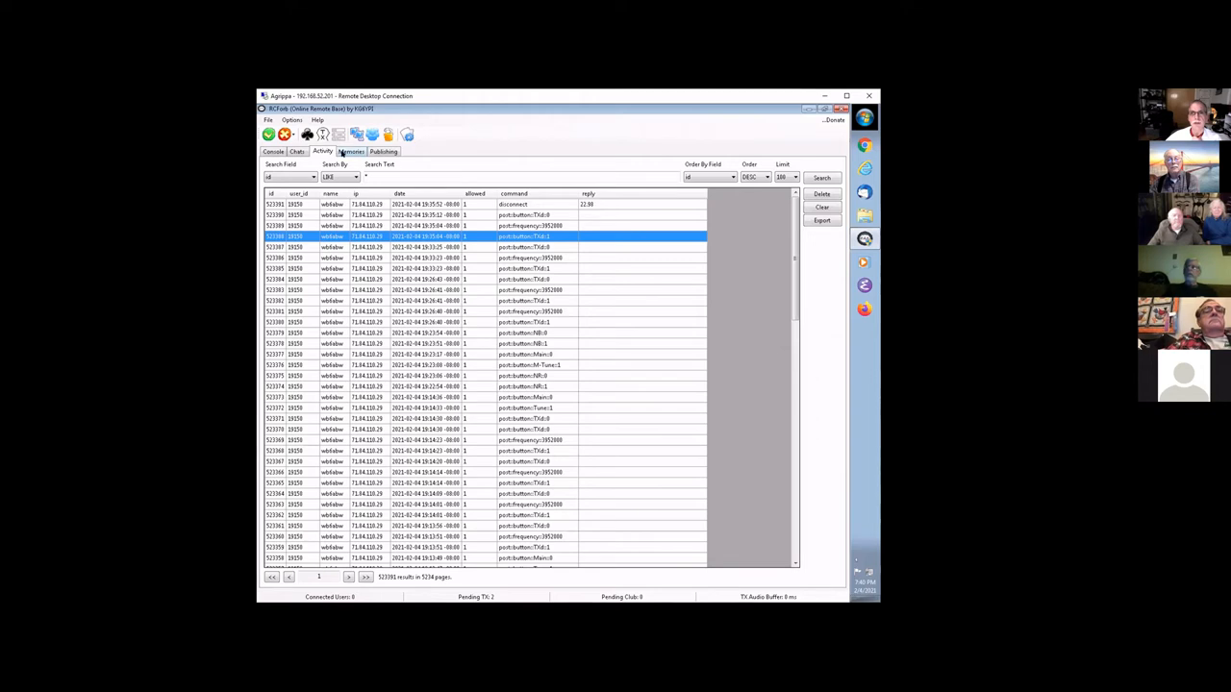
- Display the stored frequency memories, including the CB and hurricane net channels
left_click(350, 152)
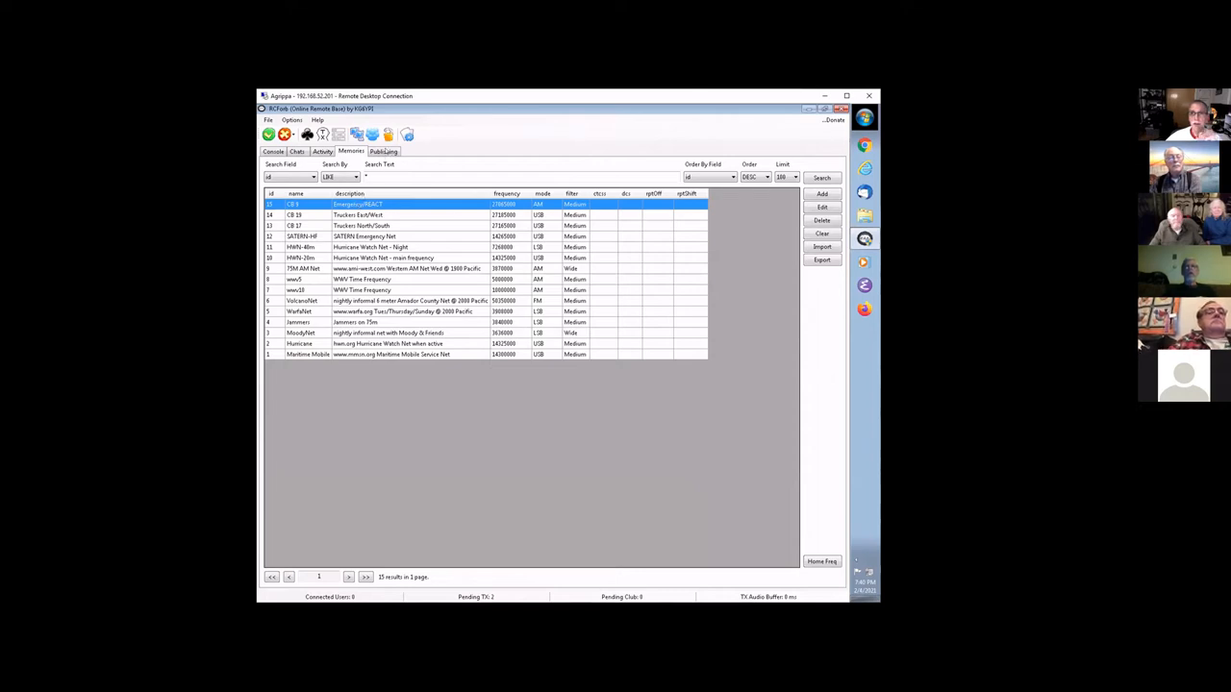
left_click(383, 152)
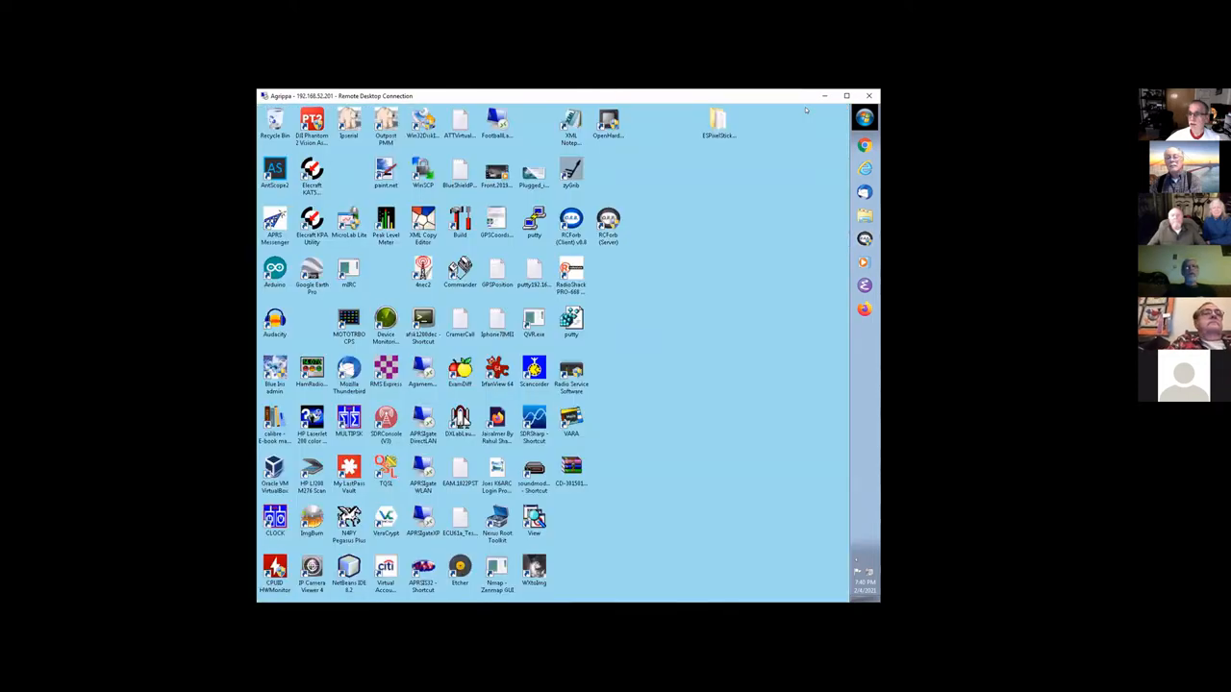
mouse_move(773, 234)
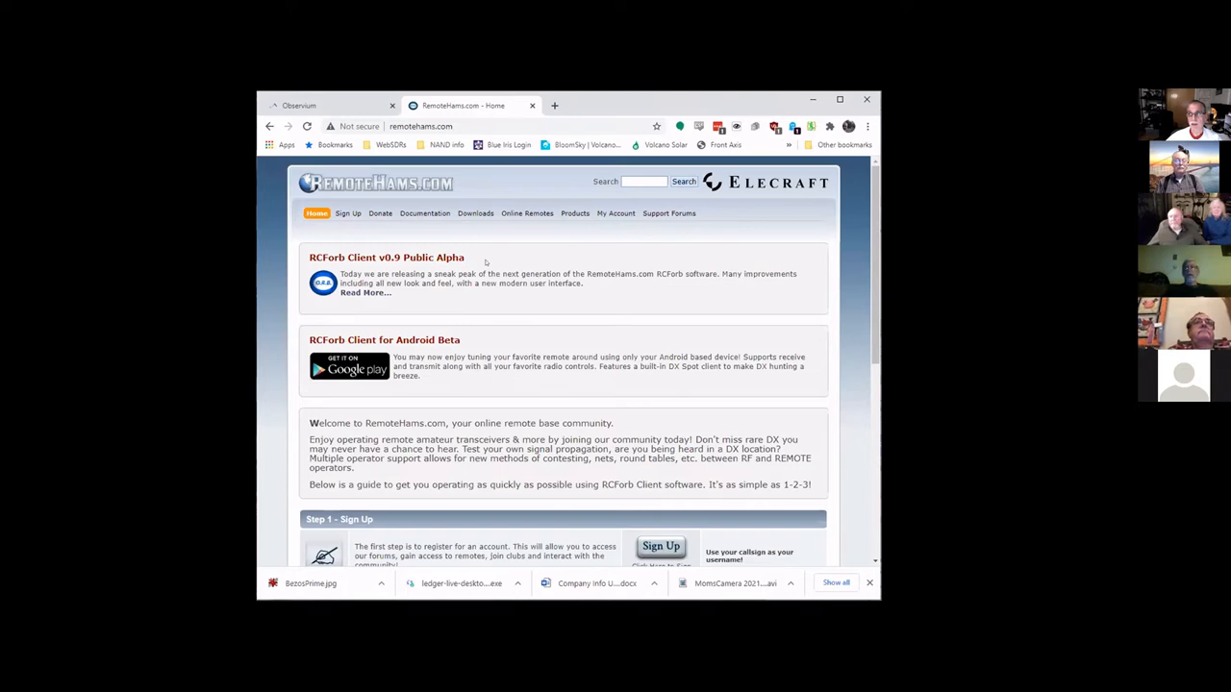
mouse_move(451, 226)
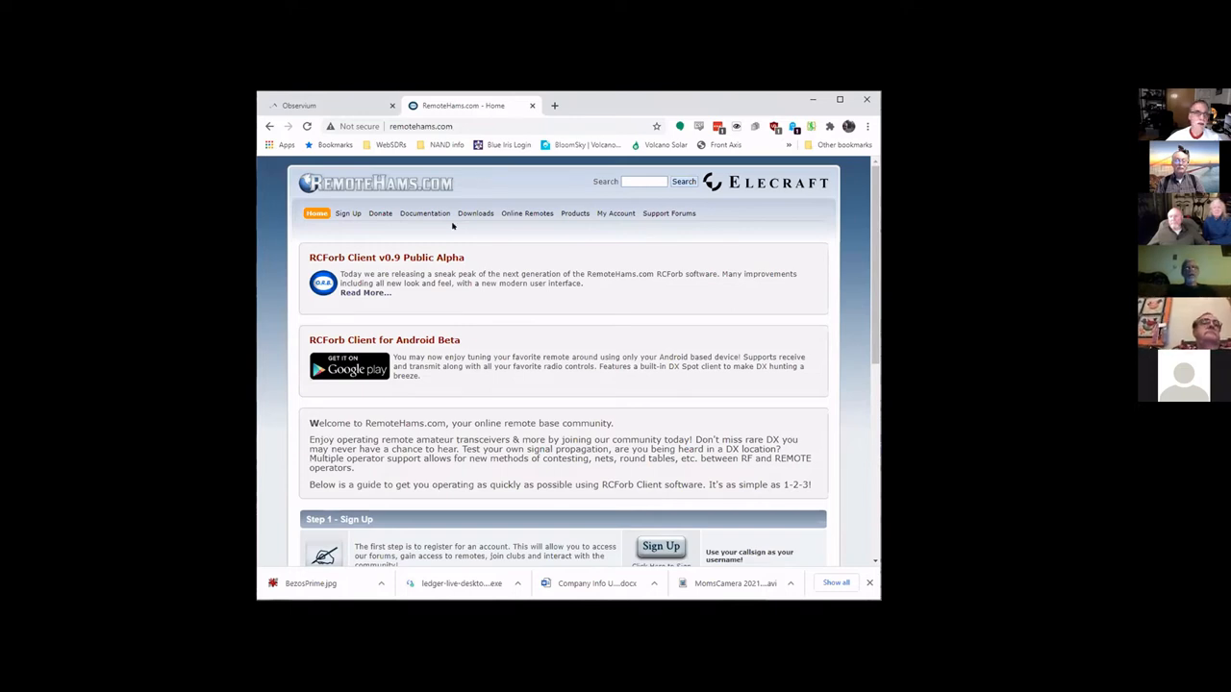
mouse_move(492, 248)
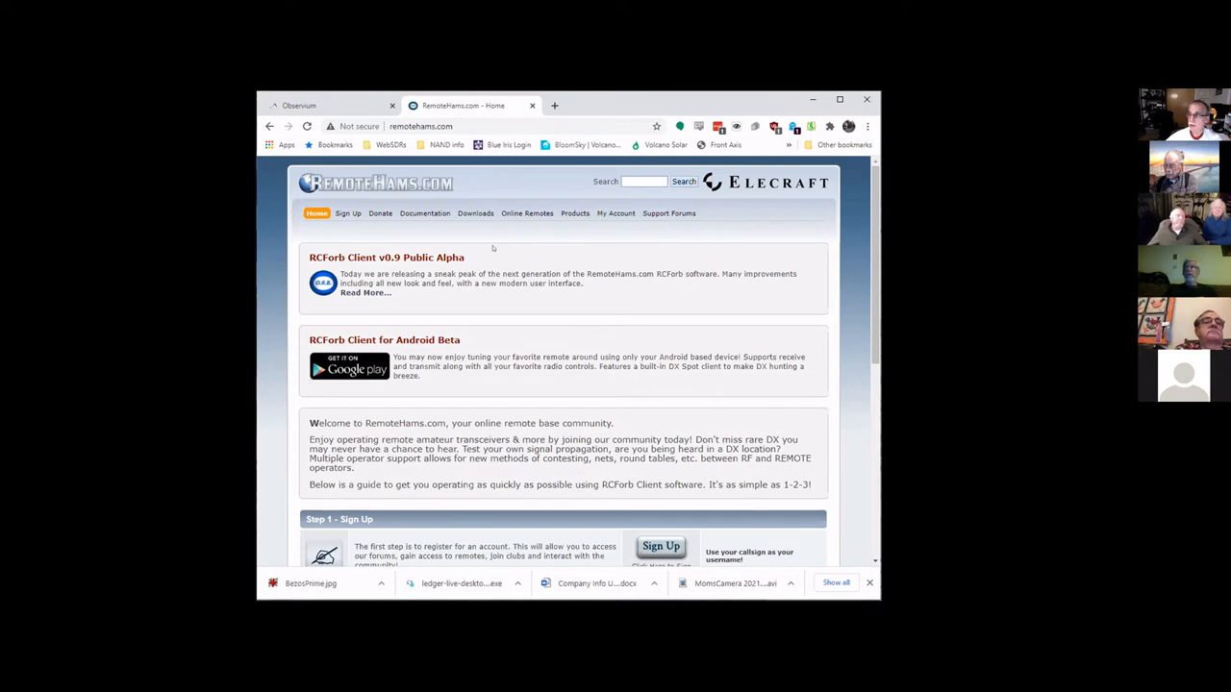
mouse_move(419, 247)
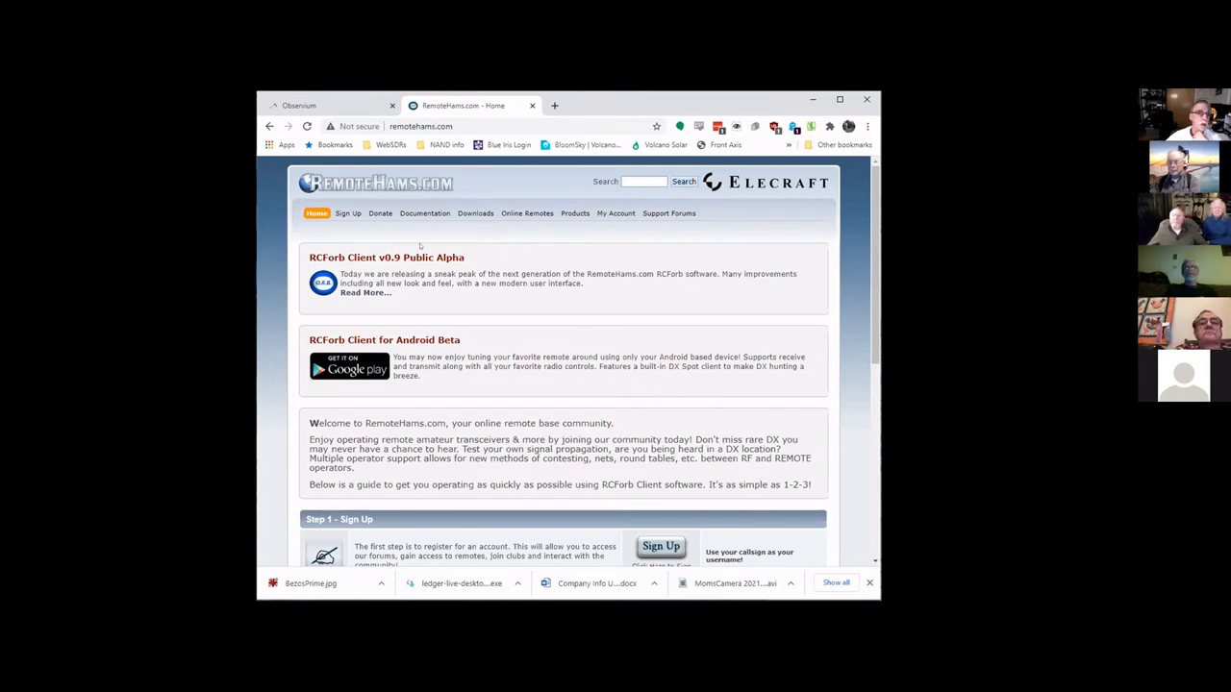
- Open the Sign Up page and scroll through the Registration Agreement terms
left_click(347, 213)
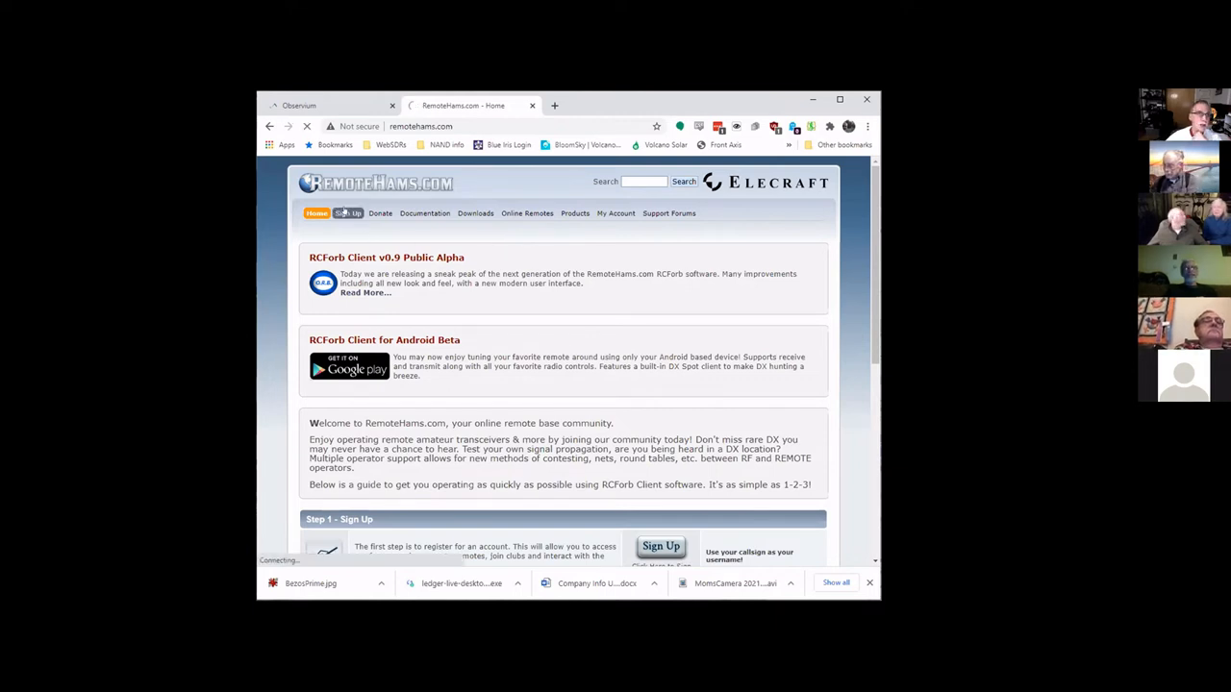
left_click(347, 213)
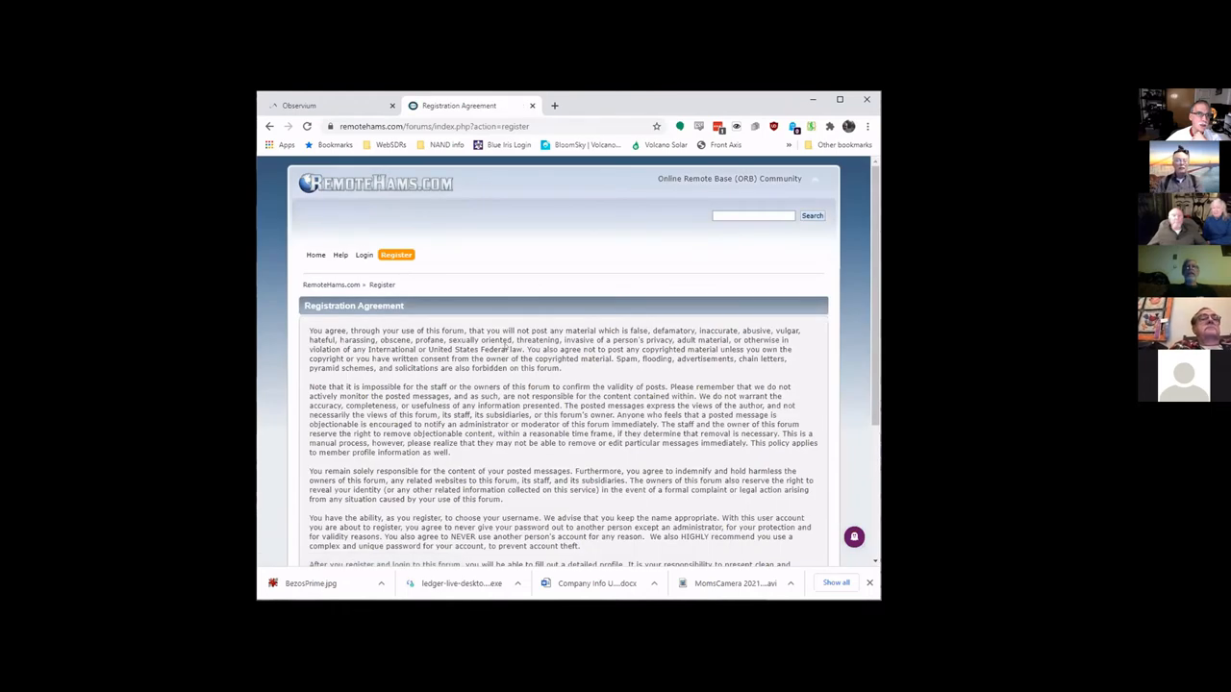
scroll("down", 3)
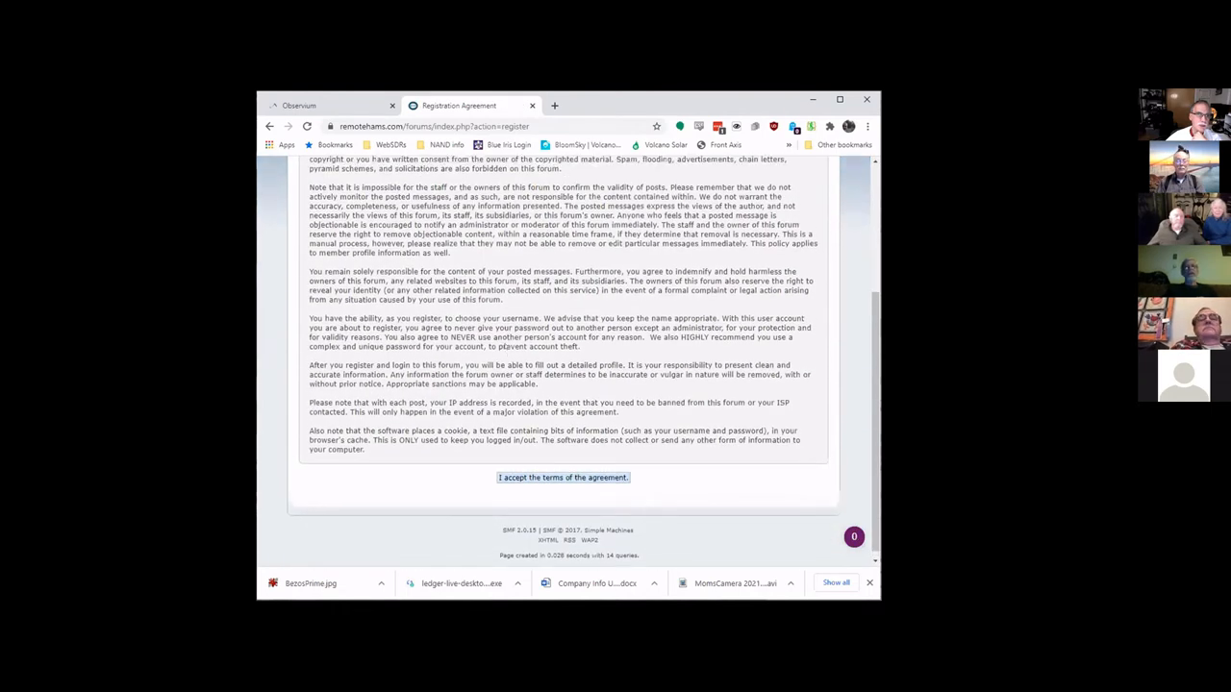
scroll("up", 3)
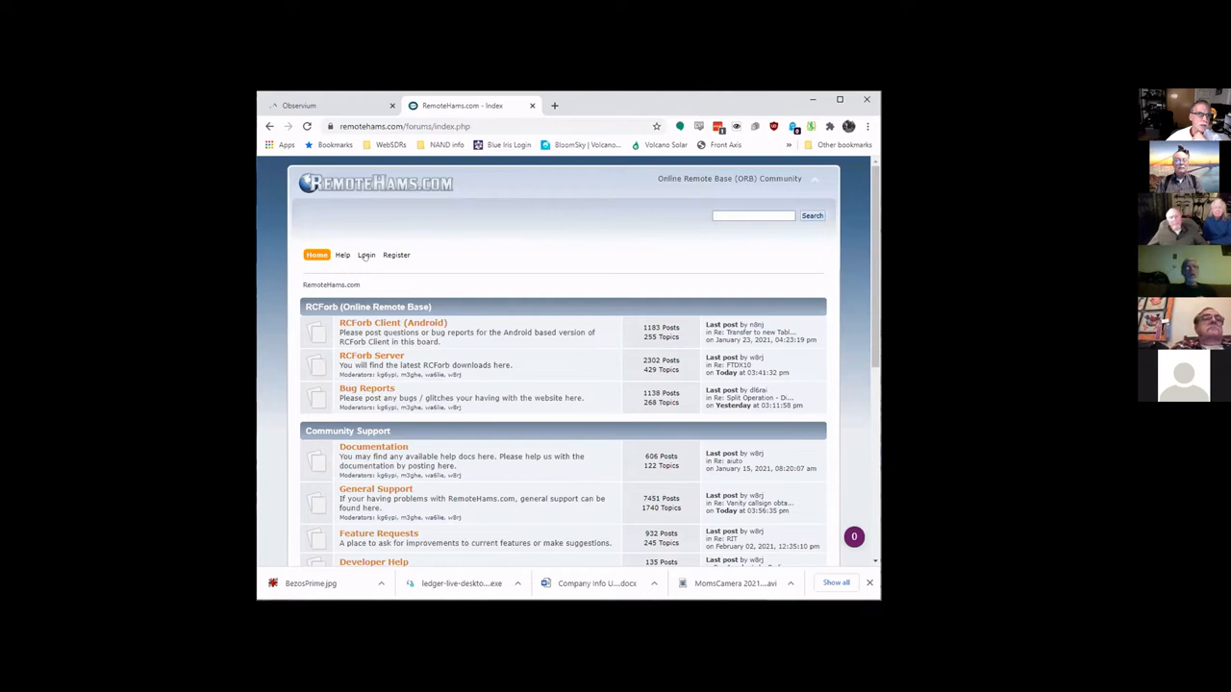
- Log in to the RemoteHams.com forum with the account details
left_click(367, 254)
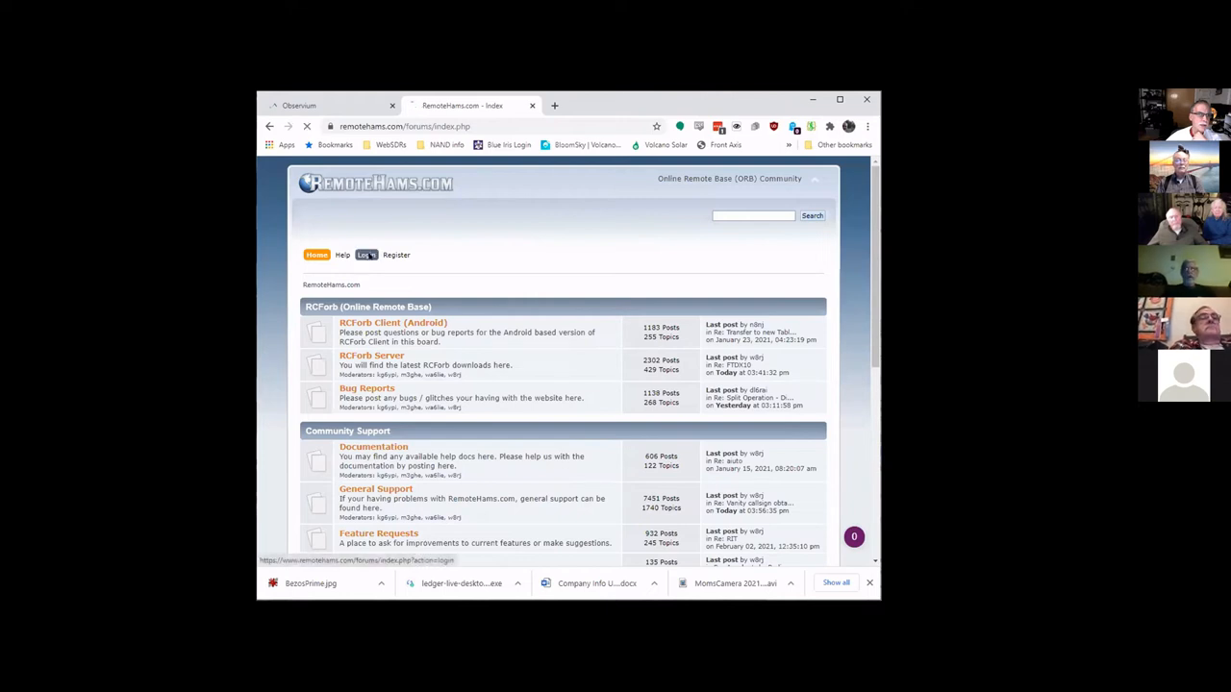
left_click(365, 255)
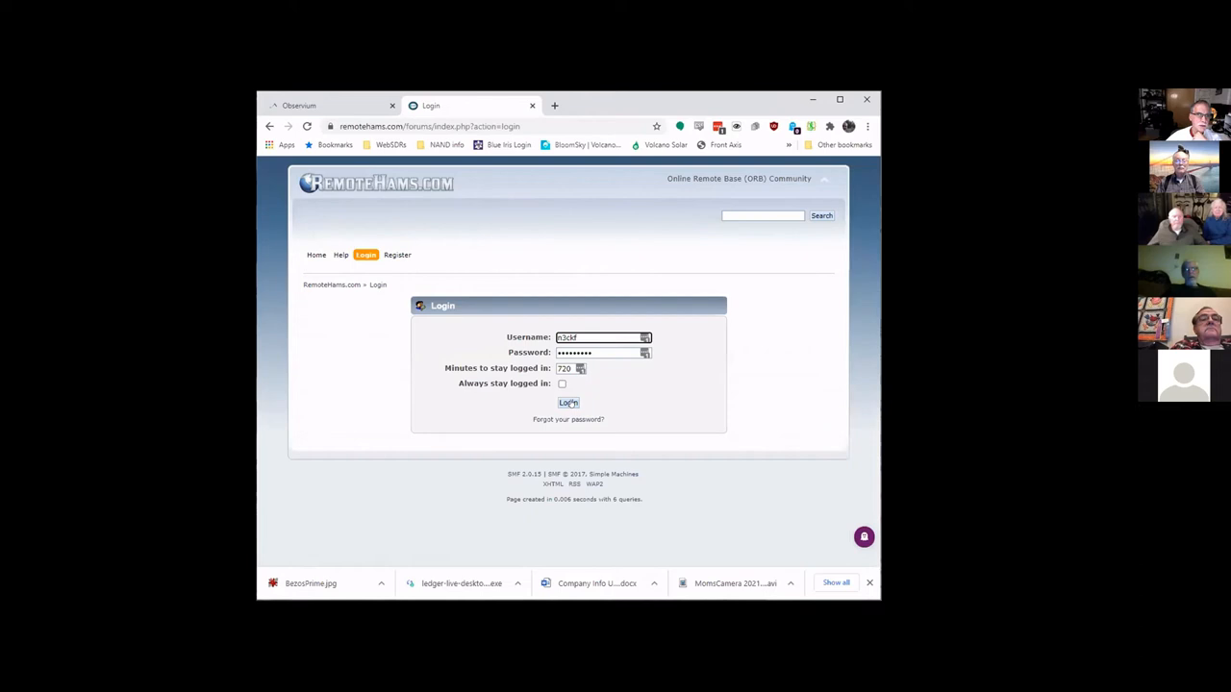
left_click(567, 403)
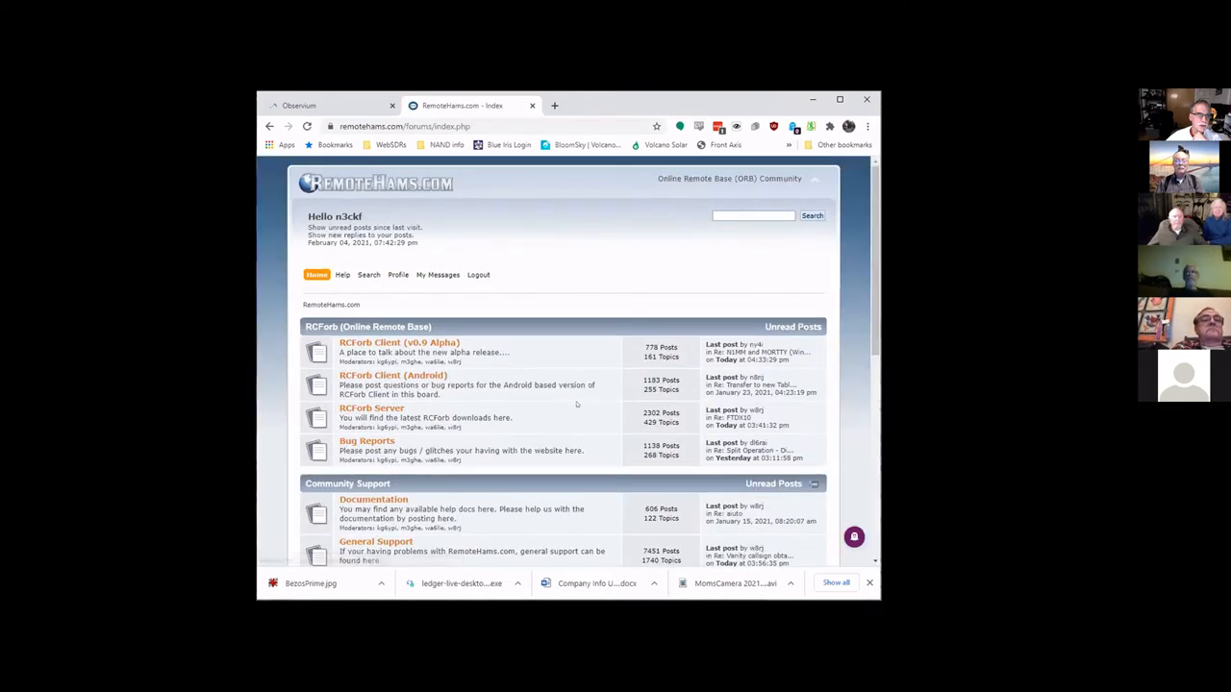
mouse_move(368, 275)
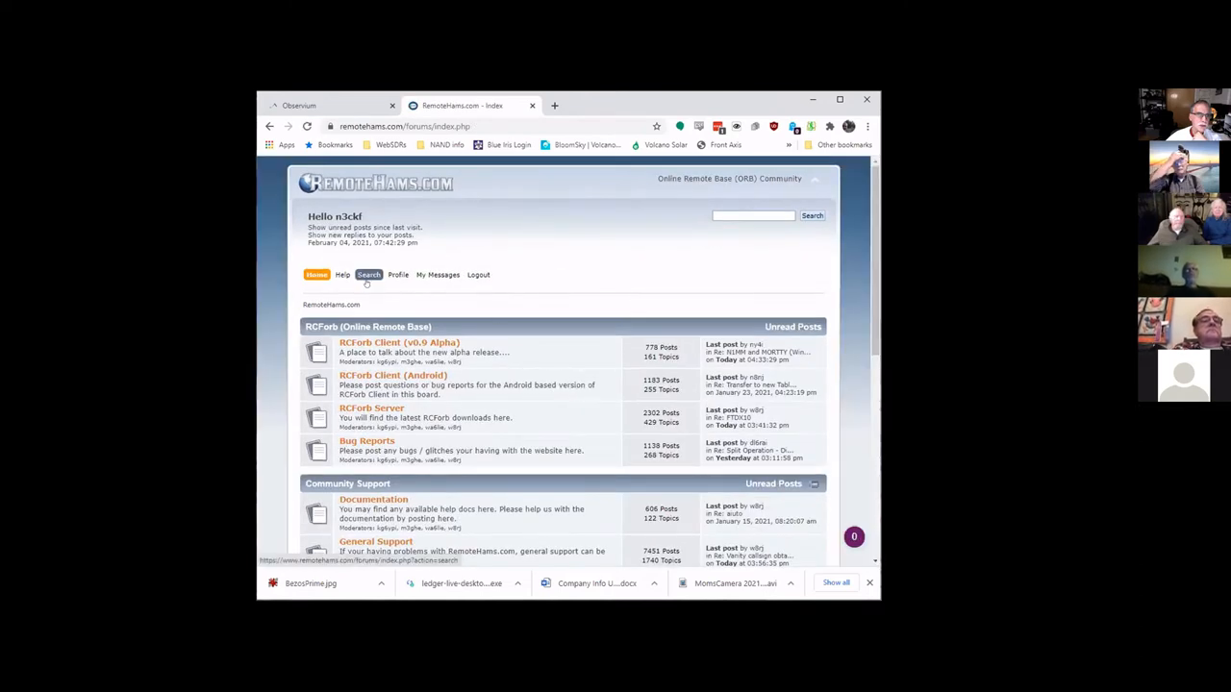
- Choose Summary from the Profile menu to view username, posts, location and registration date
left_click(398, 274)
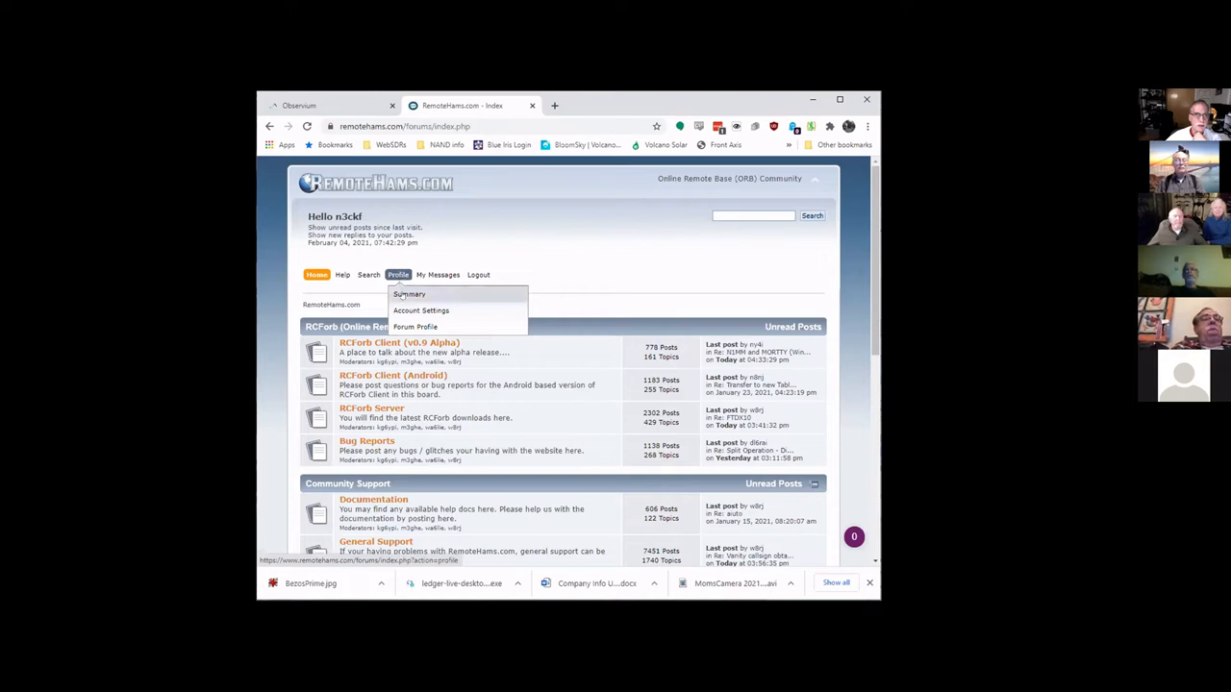
left_click(437, 274)
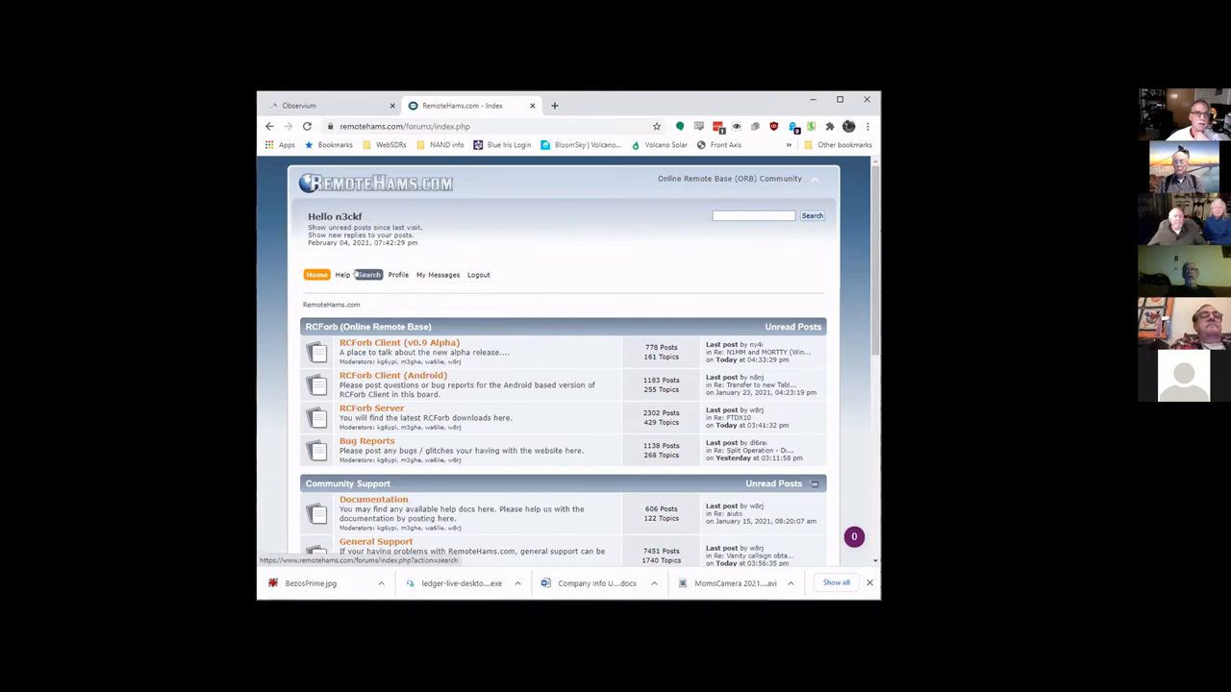
scroll("down", 3)
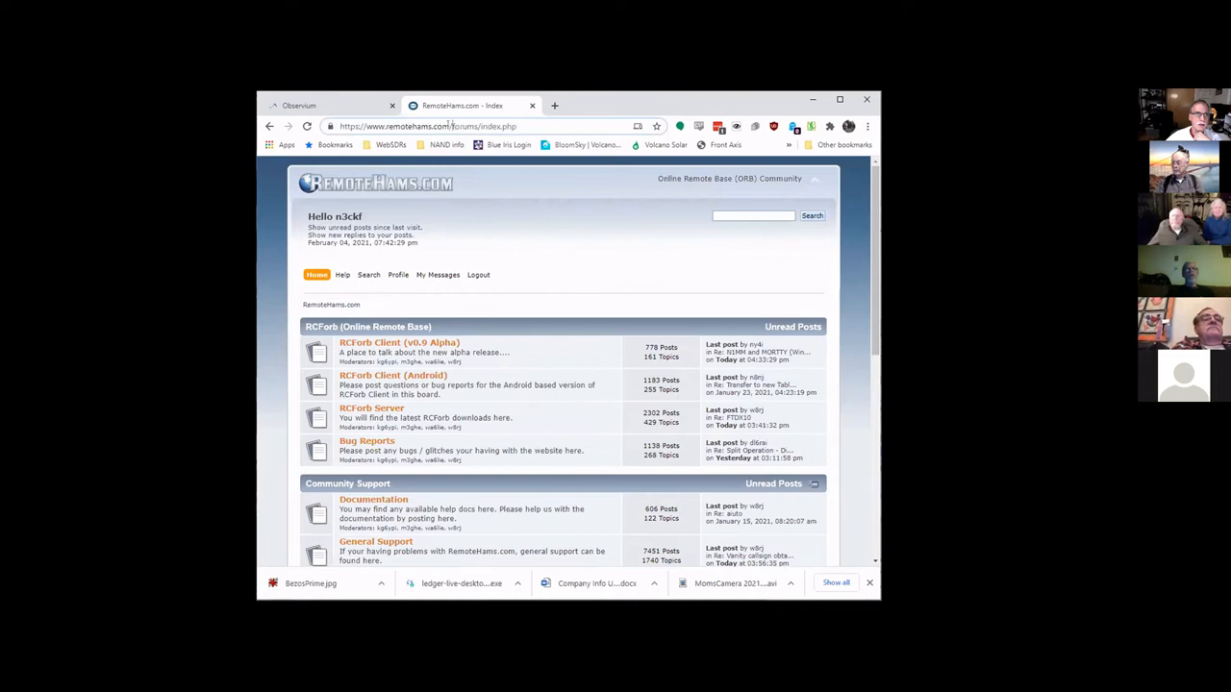
double_click(476, 126)
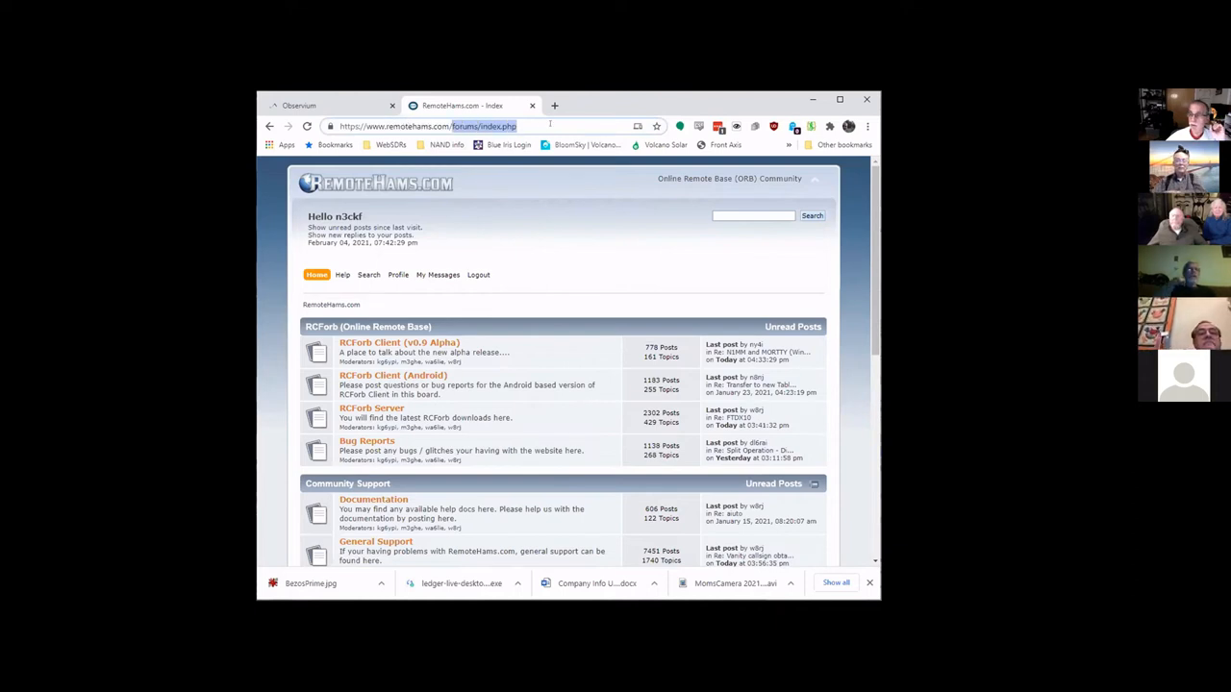
left_click(397, 274)
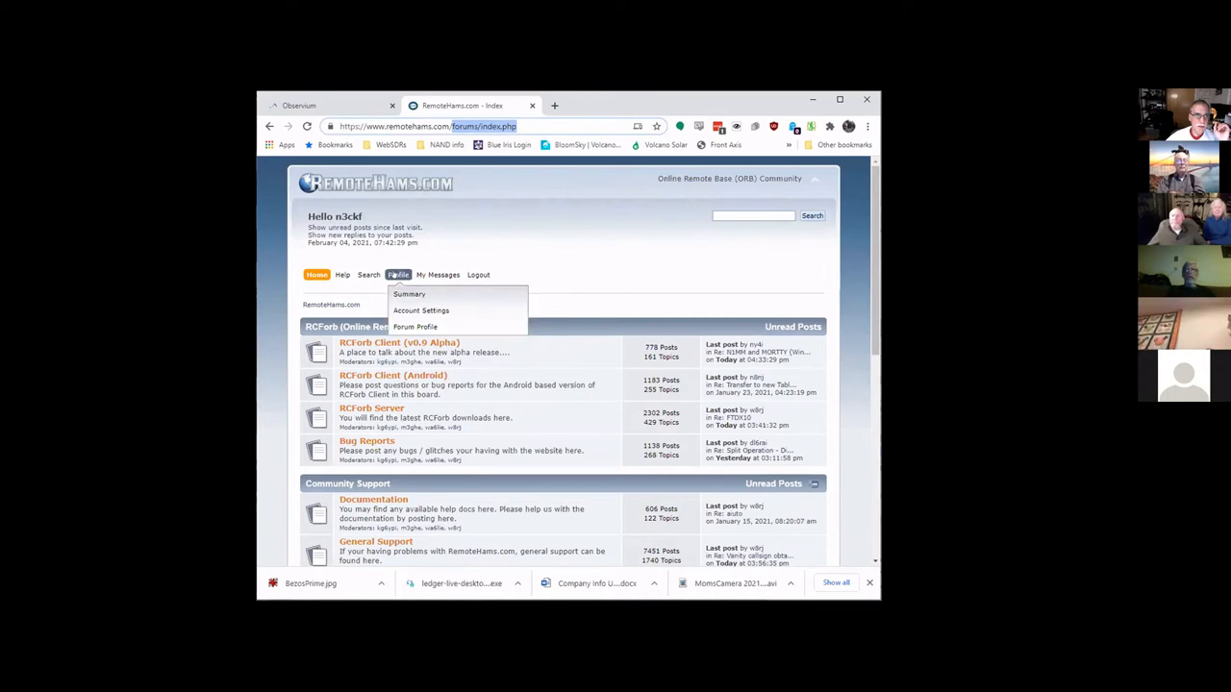
left_click(409, 294)
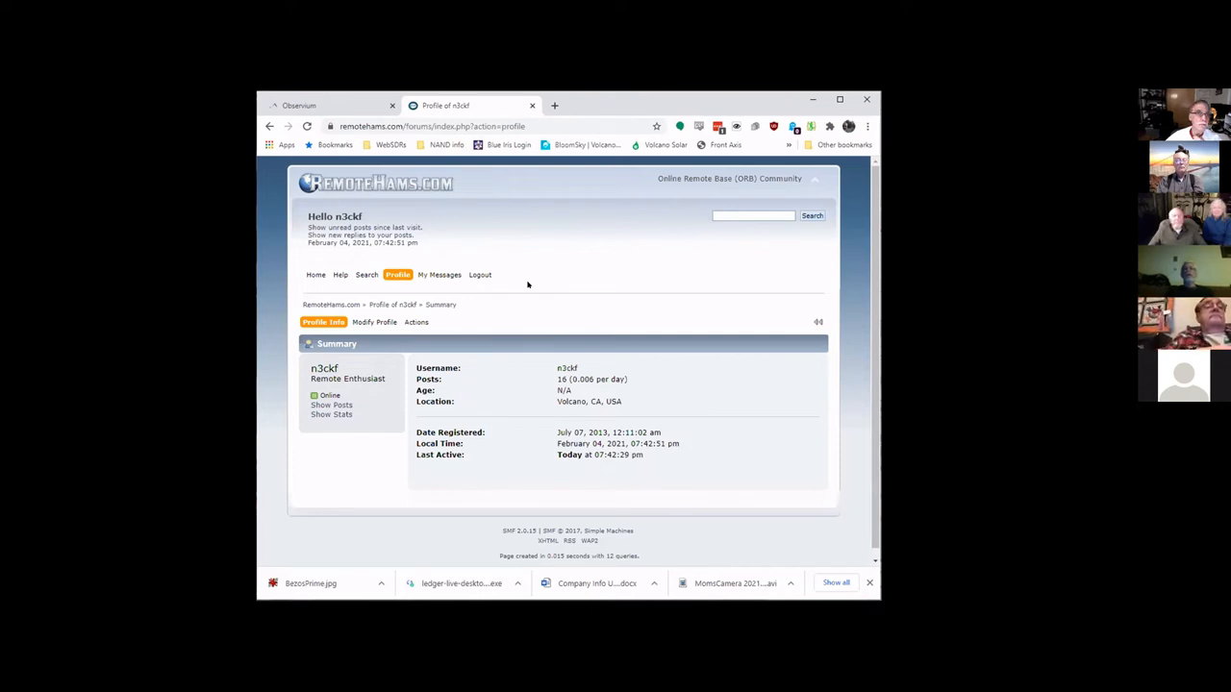
- Bring up the Online Remotes list of 264 stations with locations, radios and grid locators
left_click(374, 322)
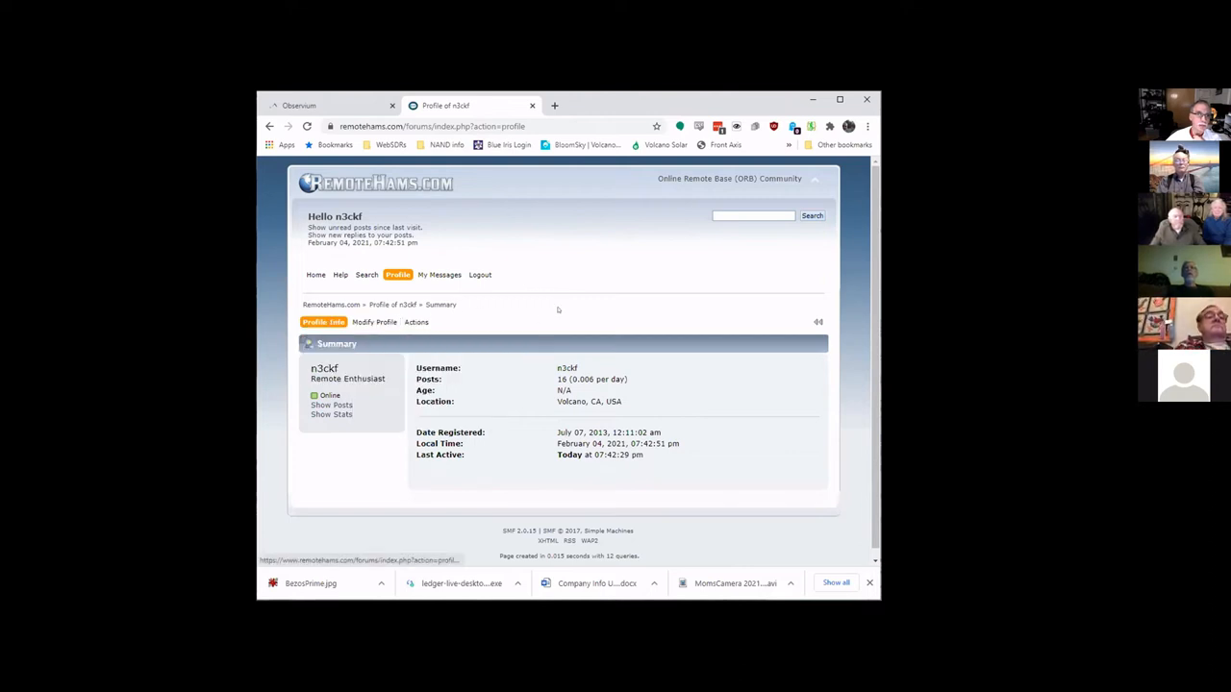
left_click(323, 322)
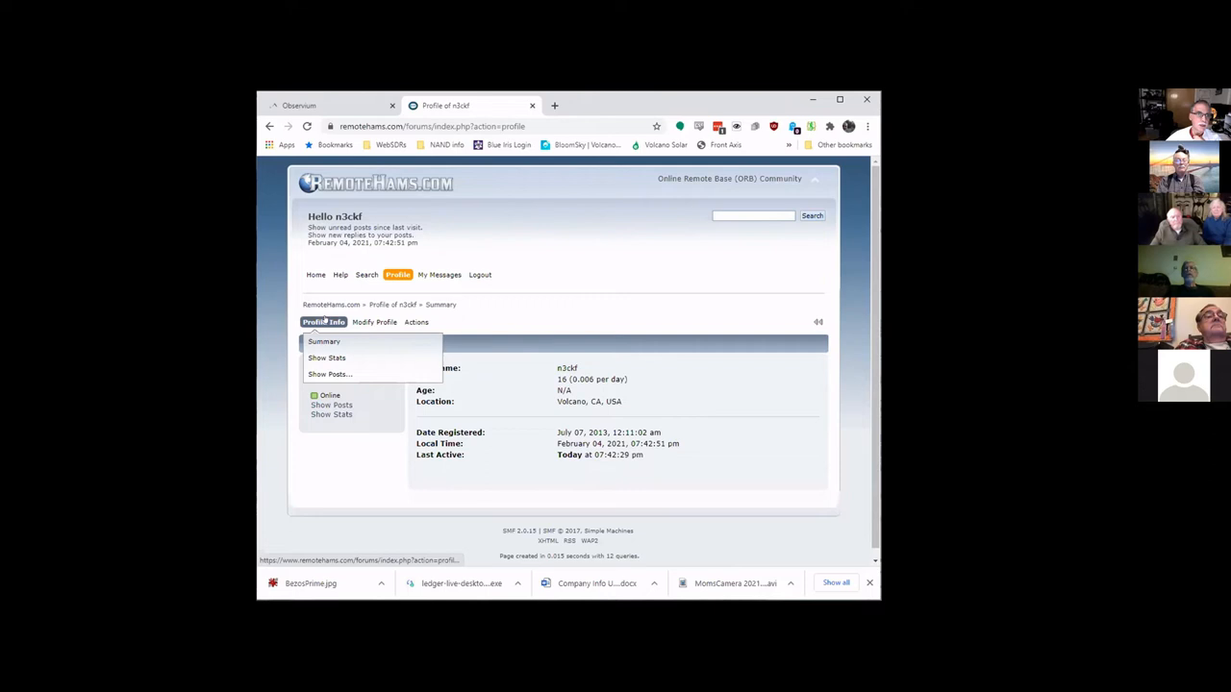
left_click(323, 321)
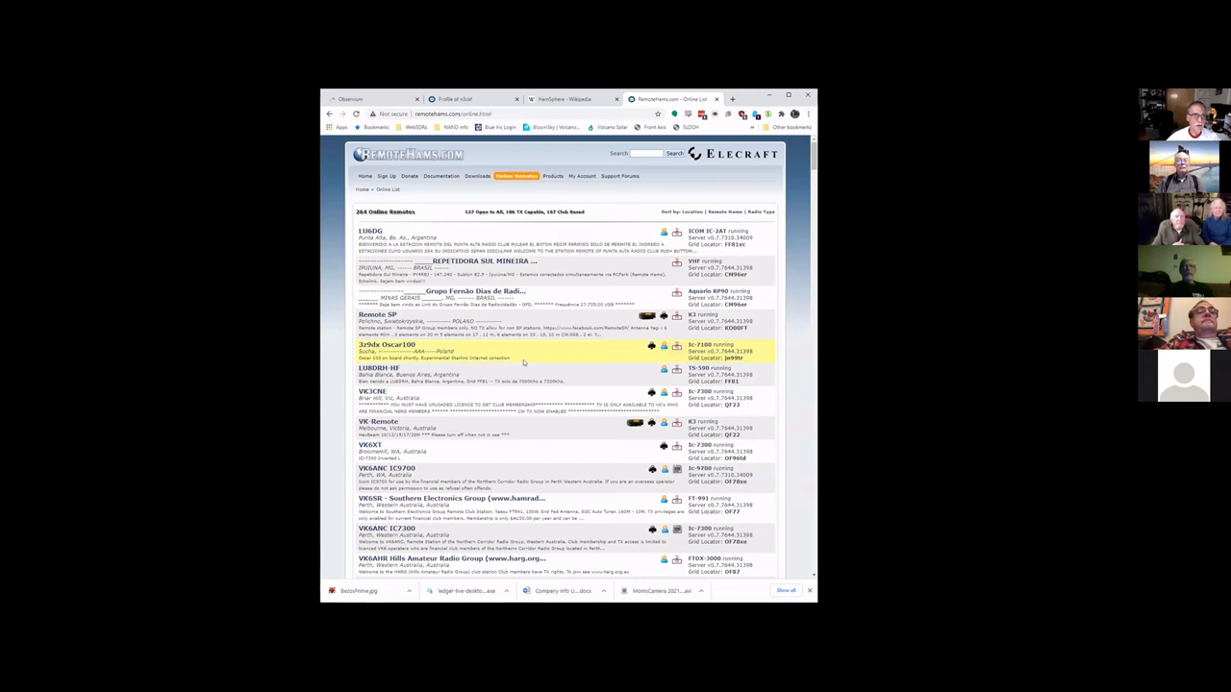
- Scroll down the online remotes list toward a Swedish station's entry
scroll("down", 3)
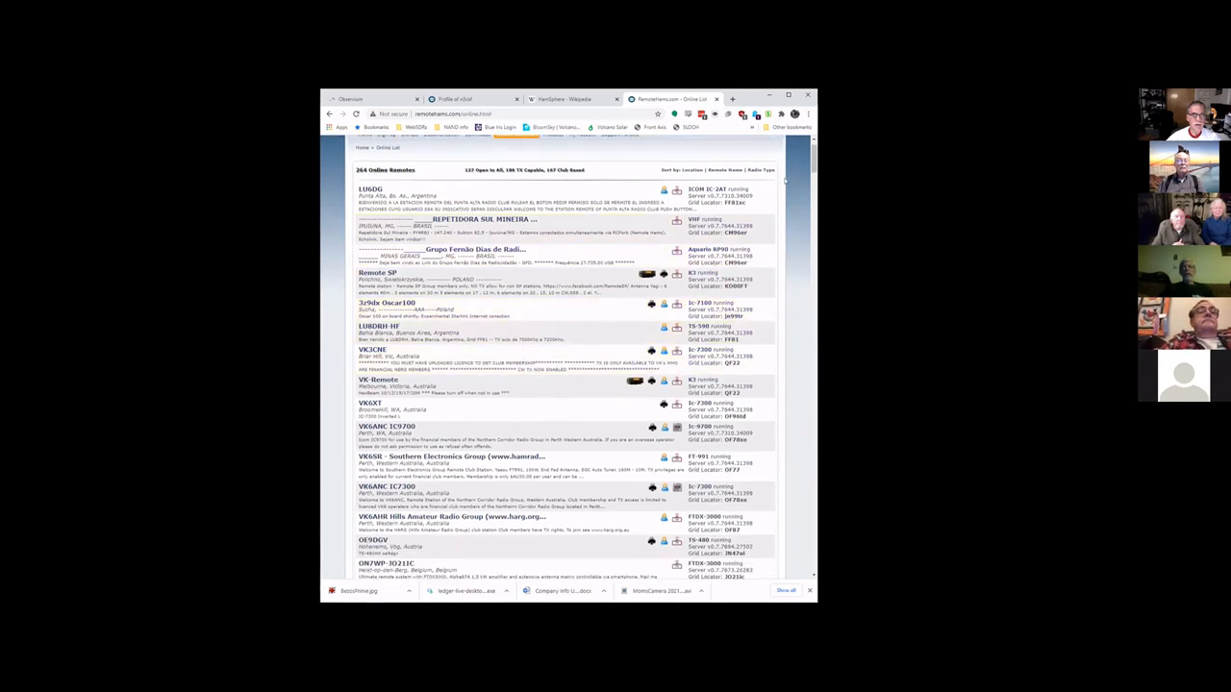
scroll("down", 3)
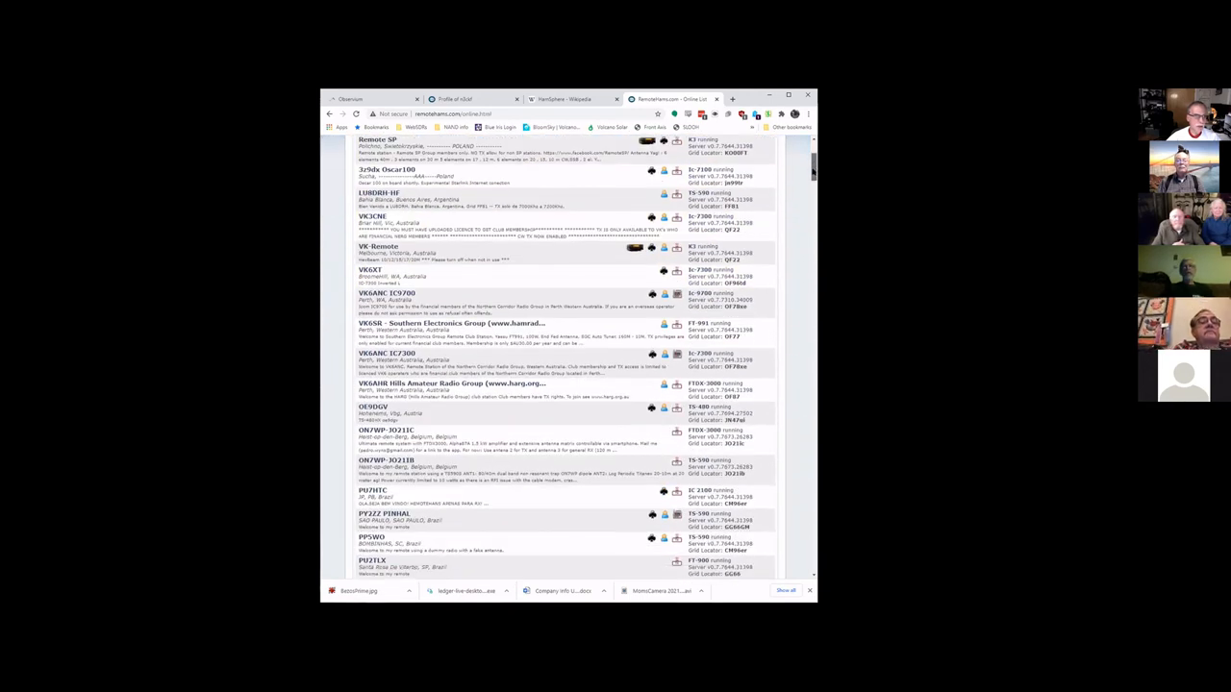
scroll("down", 3)
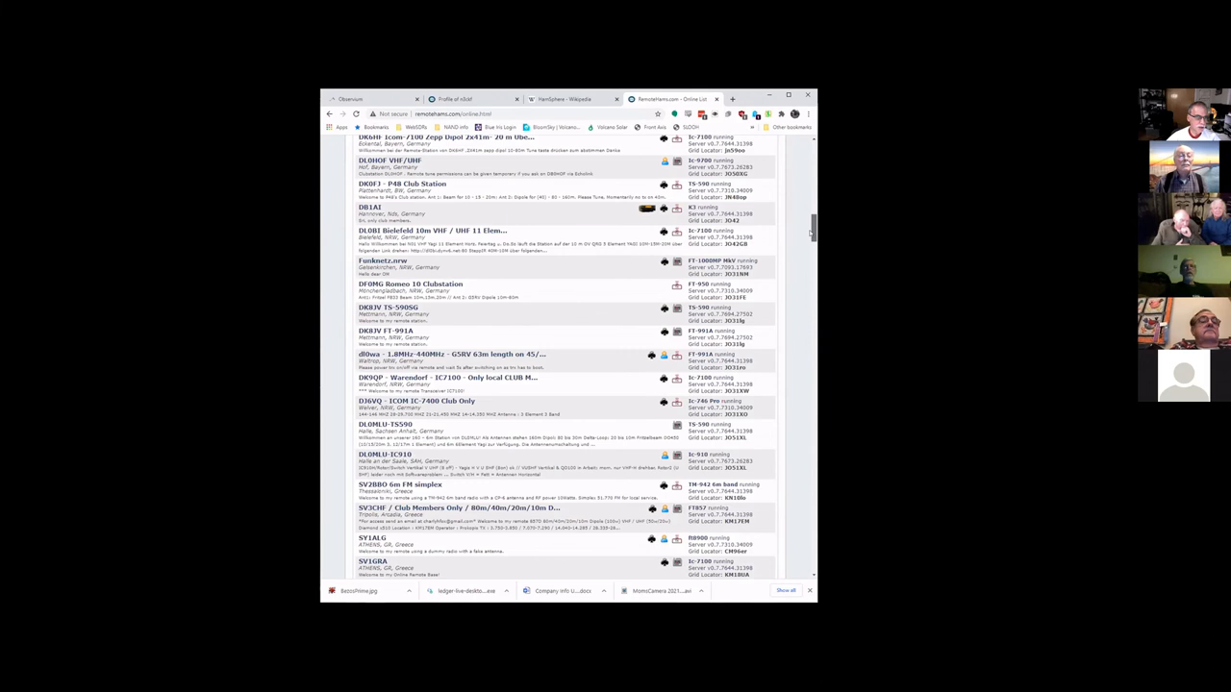
scroll("down", 3)
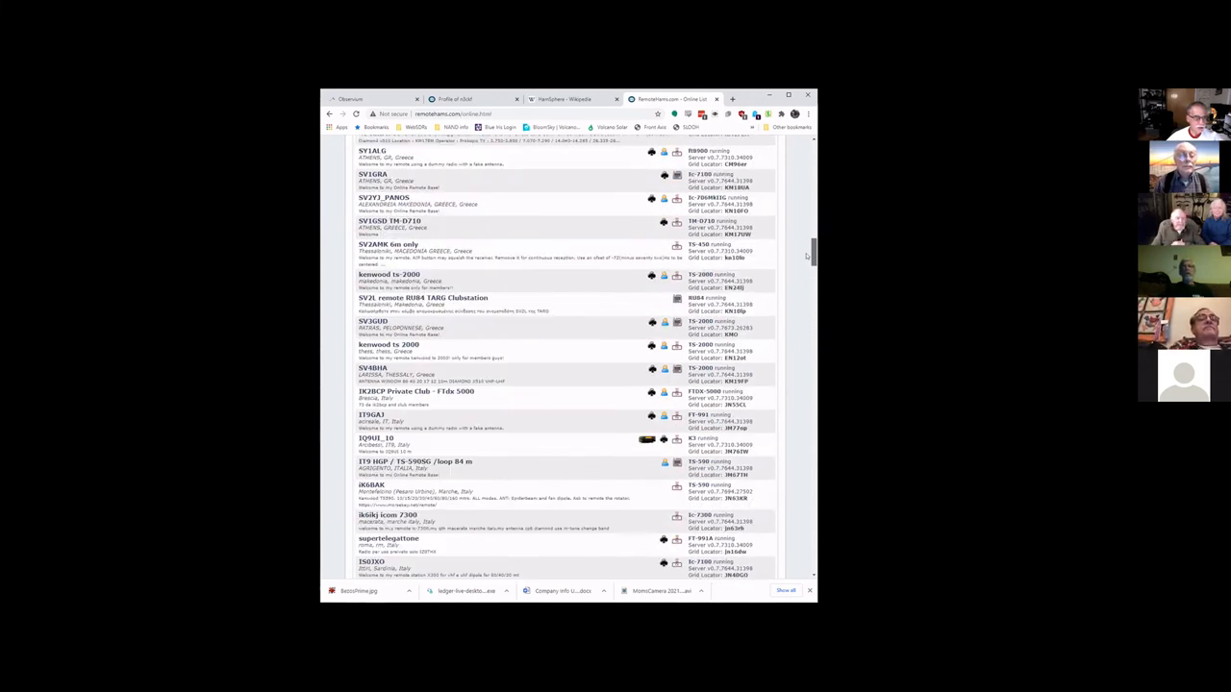
scroll("down", 3)
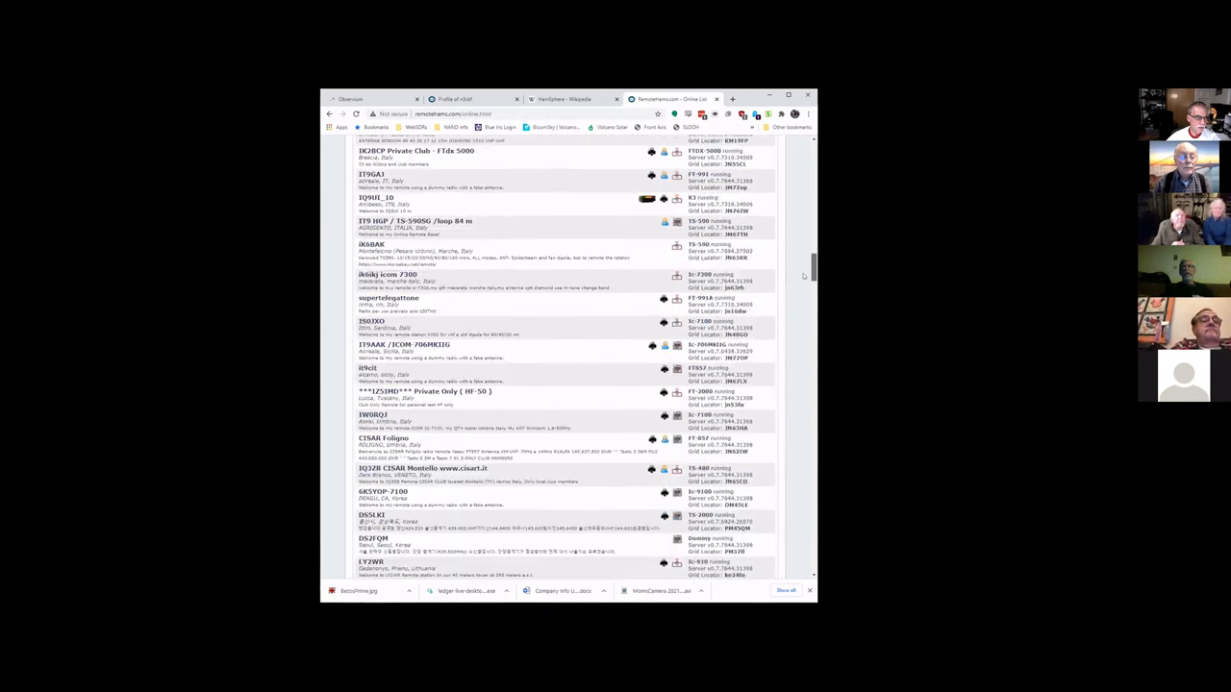
scroll("down", 3)
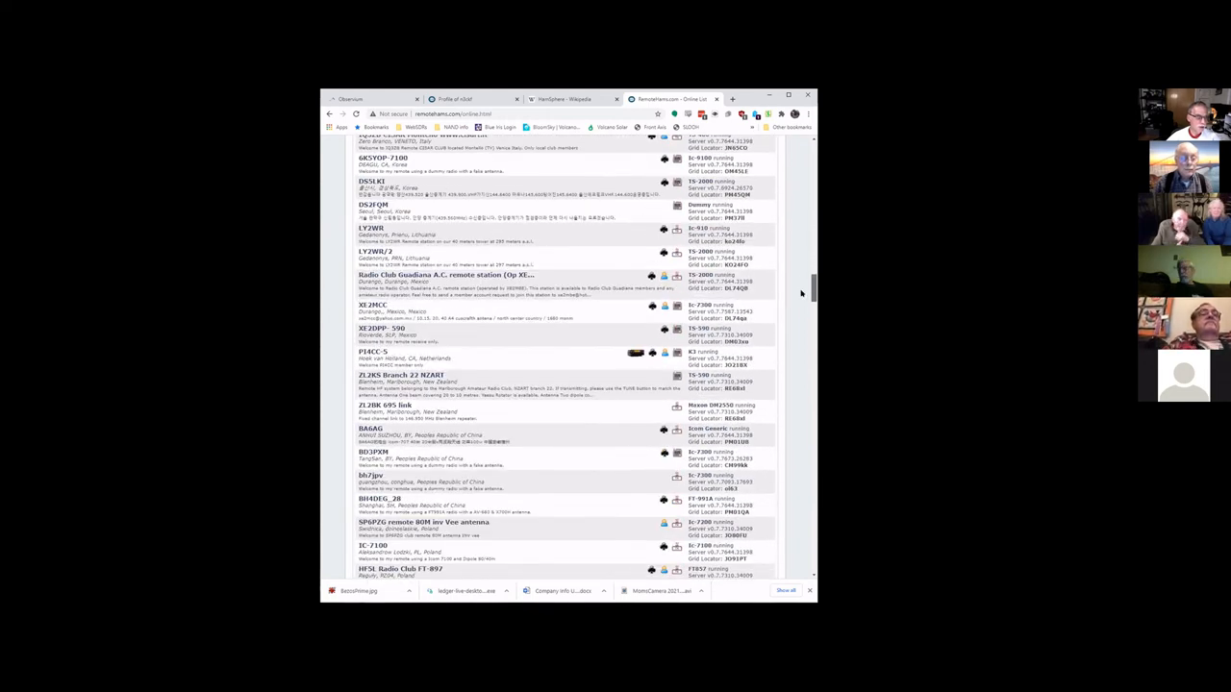
scroll("down", 3)
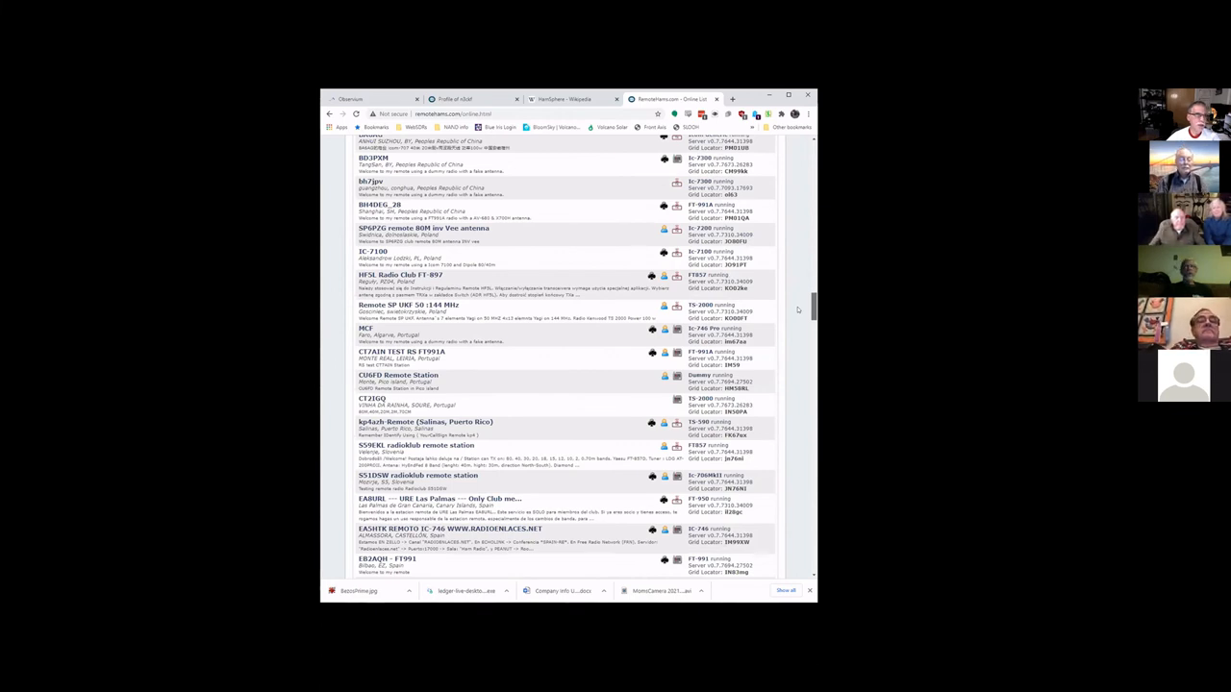
scroll("down", 3)
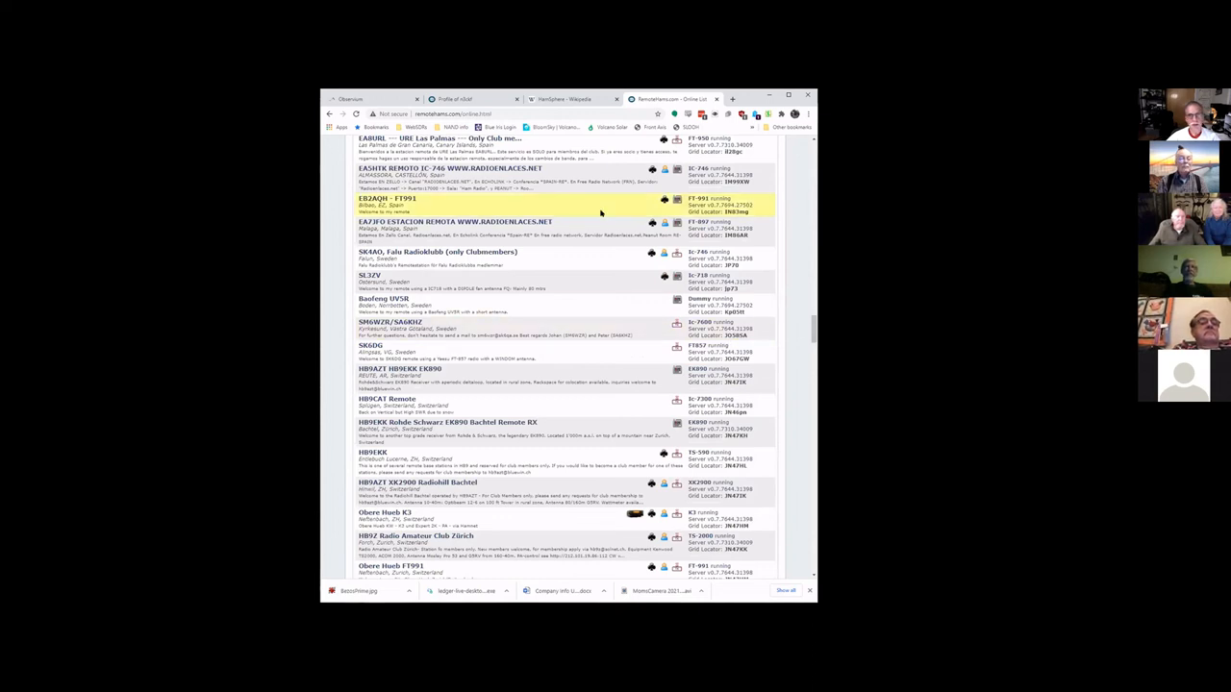
mouse_move(567, 481)
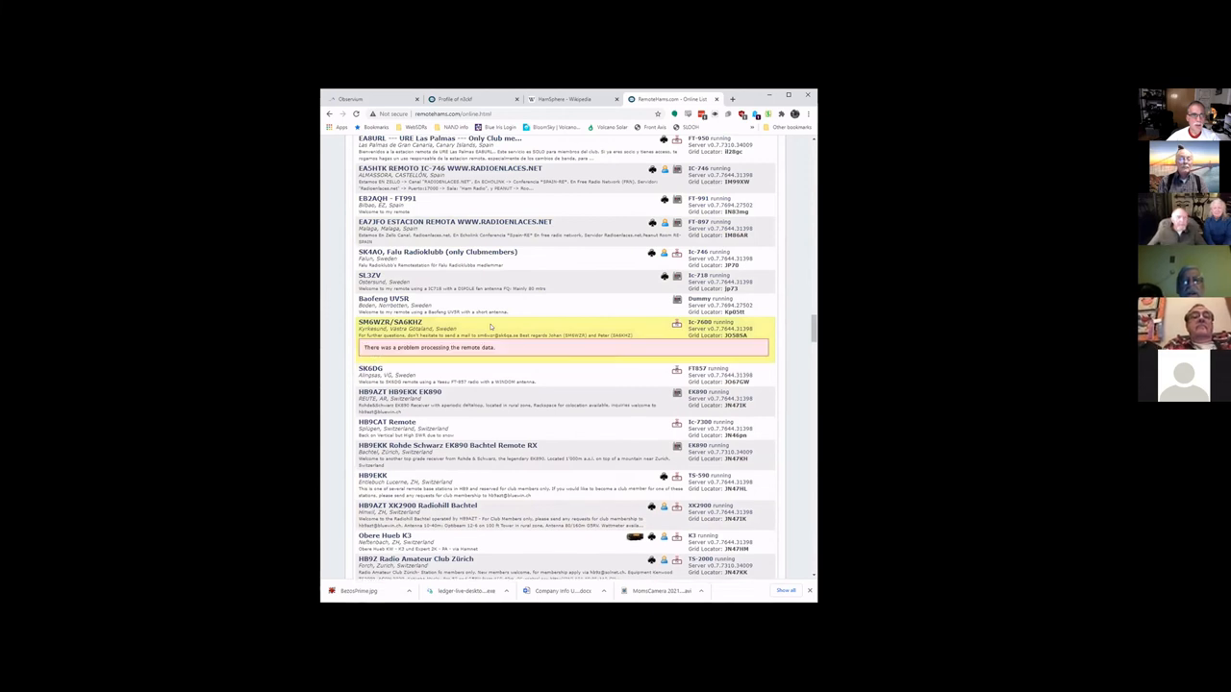
scroll("down", 3)
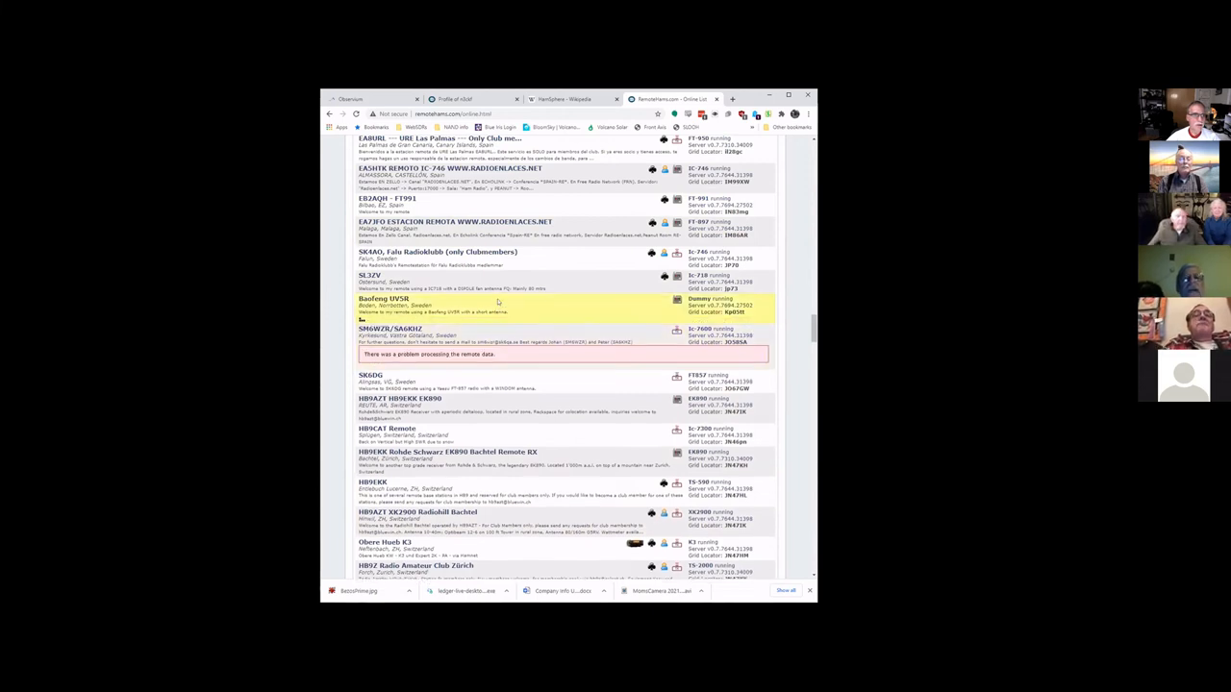